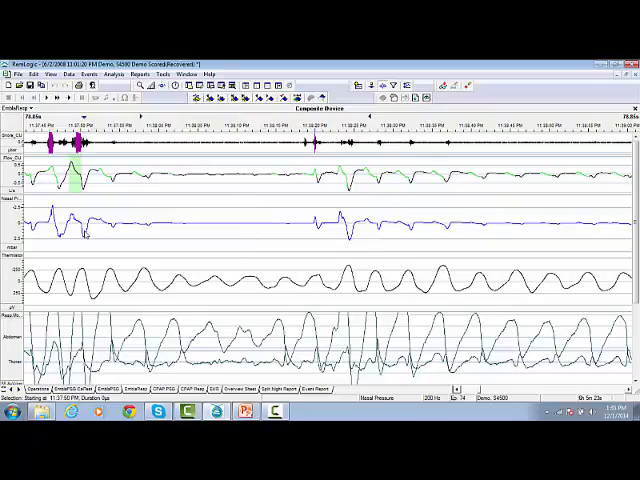
Step: Mark the flat, reduced-airflow stretch of nasal pressure and bring up its event options
left_click_drag(80, 195, 120, 237)
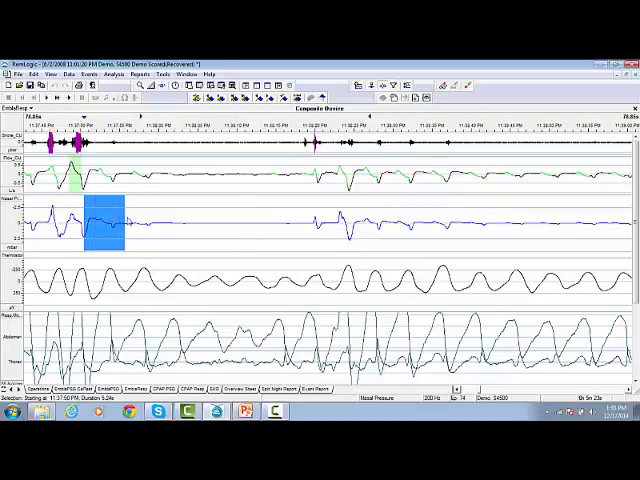
left_click_drag(100, 210, 290, 210)
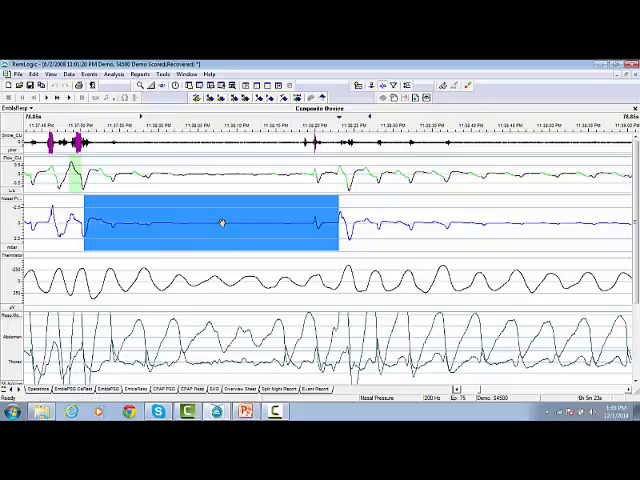
right_click(222, 222)
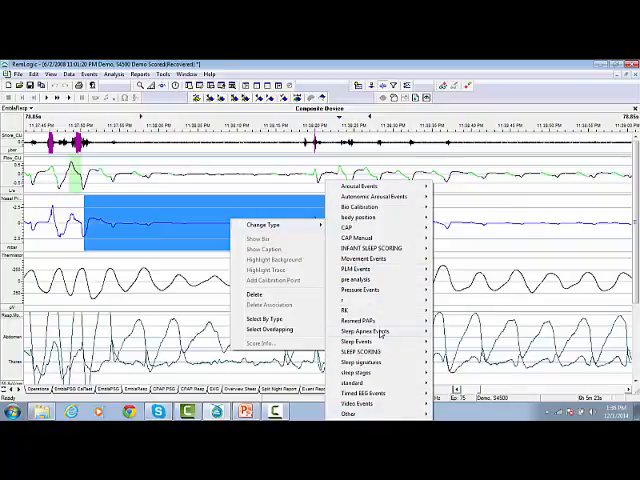
left_click(365, 330)
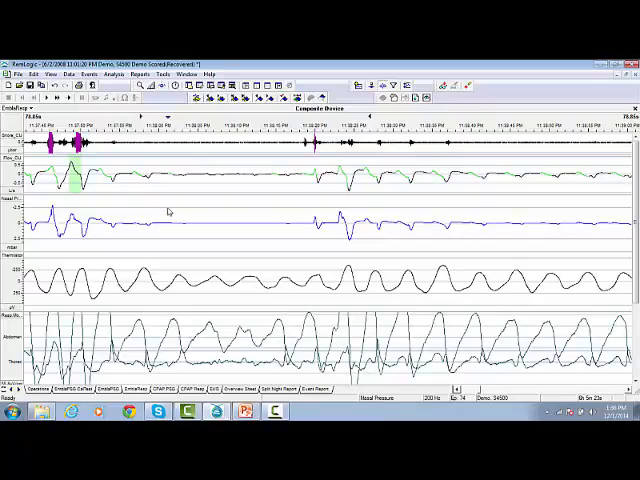
Step: Show the event palette over the traces and expand its event group list
left_click(46, 73)
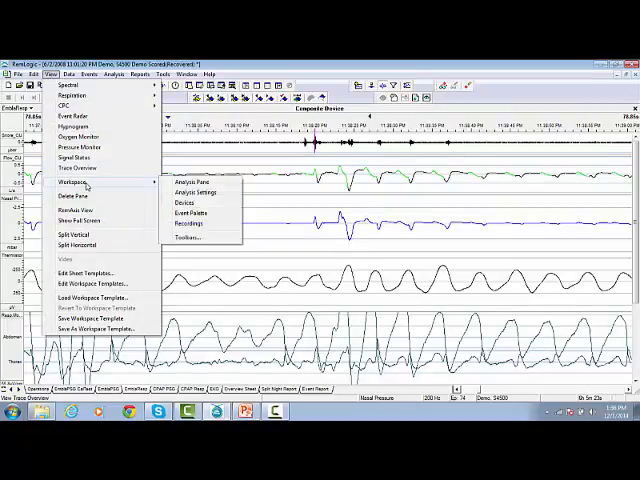
left_click(189, 204)
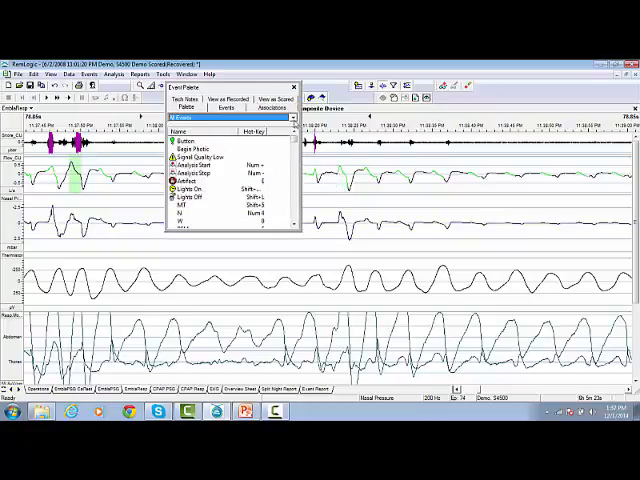
left_click(185, 113)
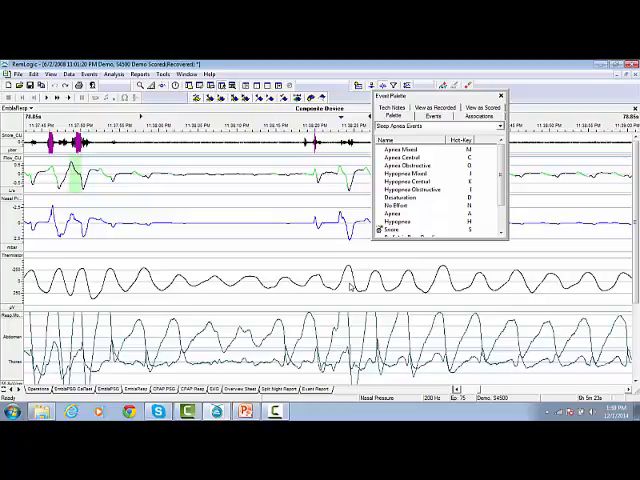
mouse_move(245, 239)
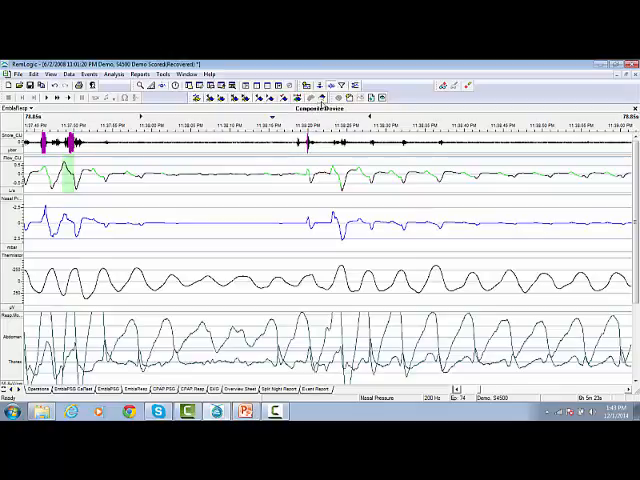
mouse_move(318, 97)
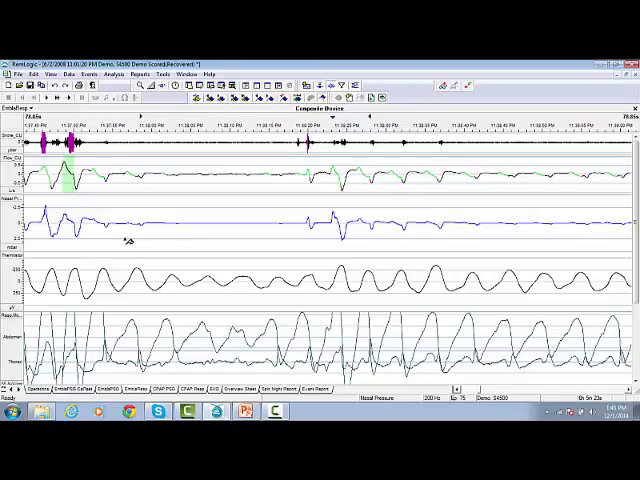
Step: Score the marked abdomen/thorax effort stretch as a 32-second Apnea Central event
left_click(75, 225)
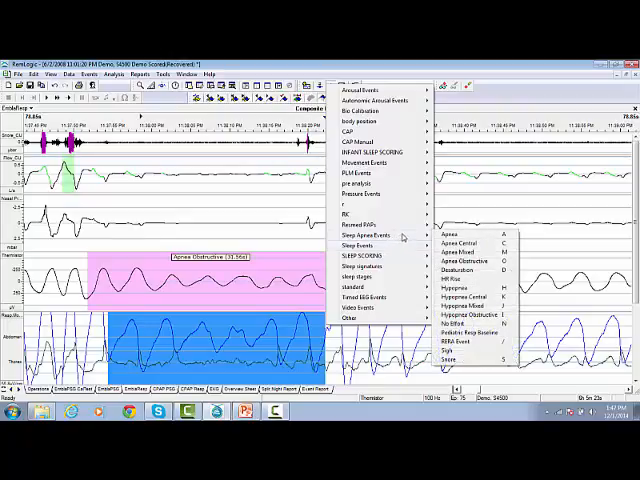
left_click(467, 243)
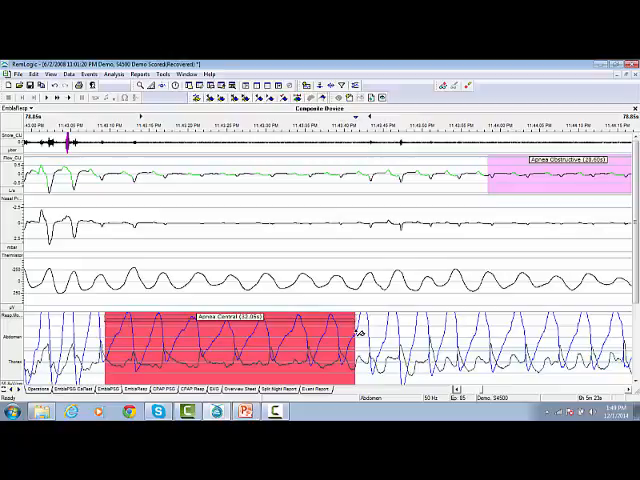
mouse_move(350, 210)
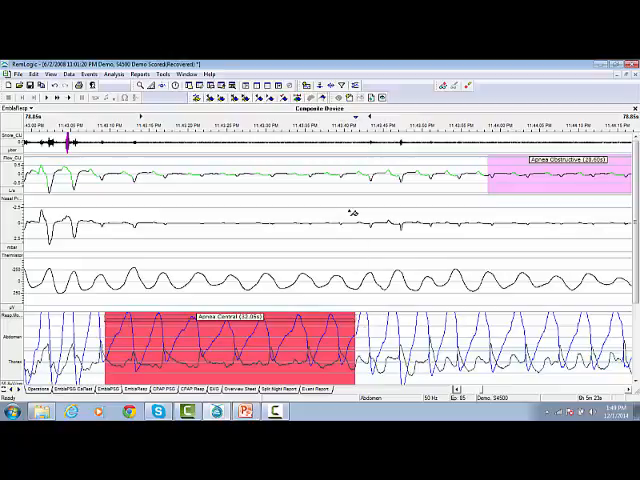